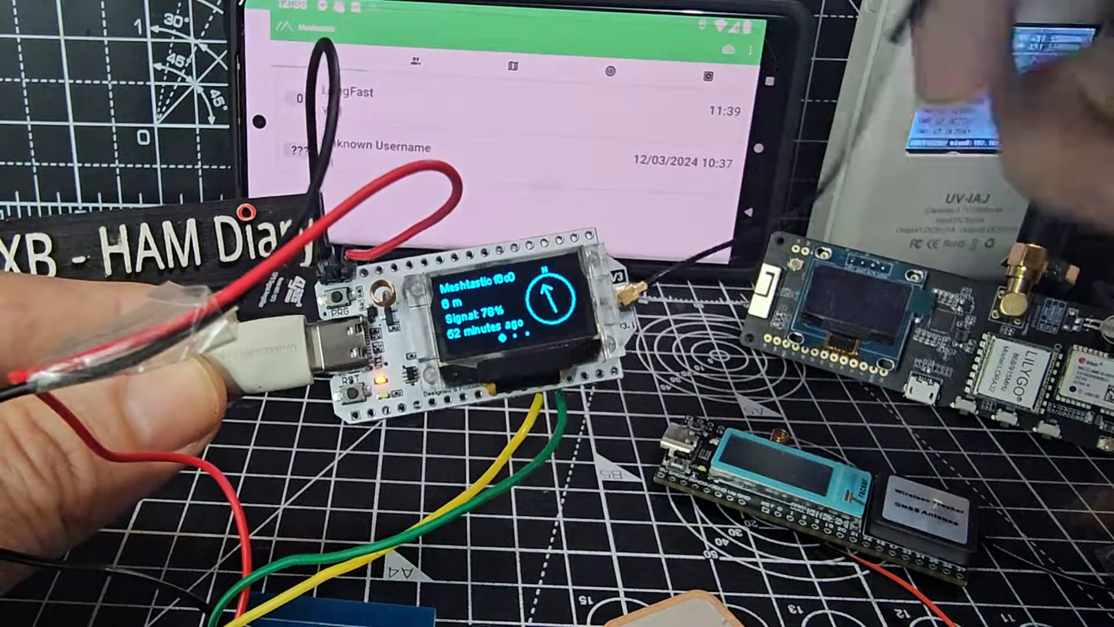
# - Reach node 2d3c's Position Config showing 900-second broadcast interval and smart positioning
pyautogui.click(744, 50)
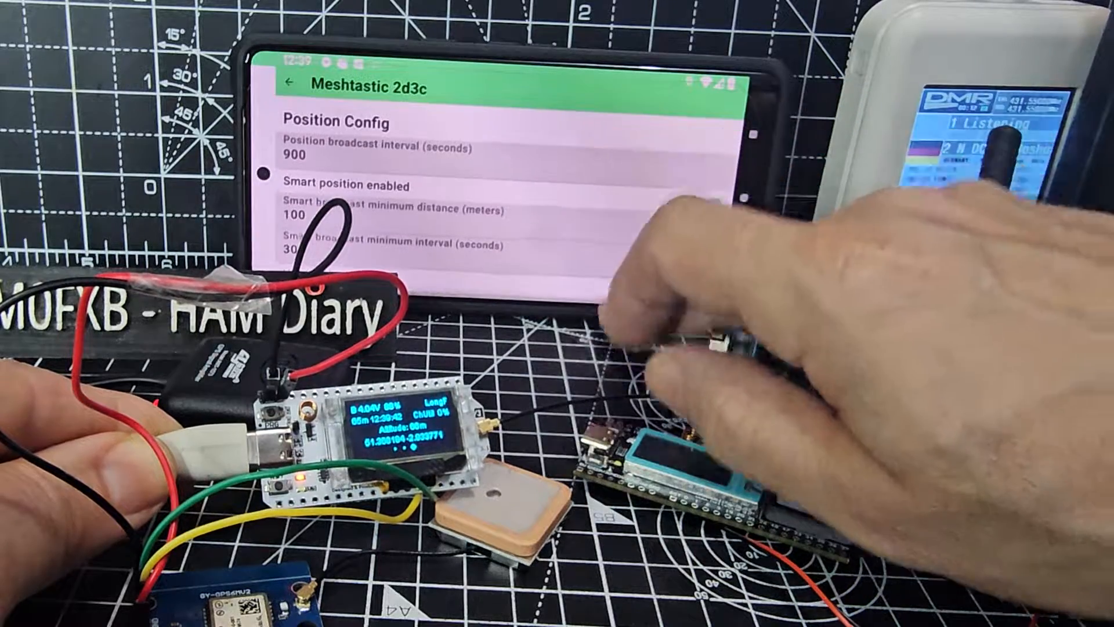
# - Set GPS mode to ENABLED with a 120-second GPS update interval and save
pyautogui.scroll(-3)
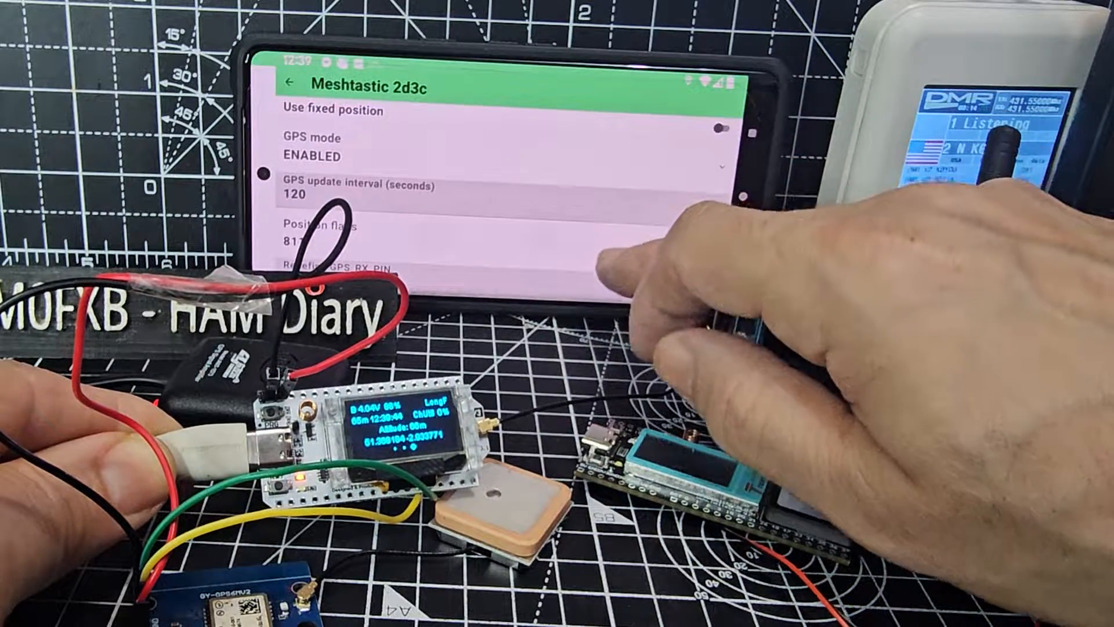